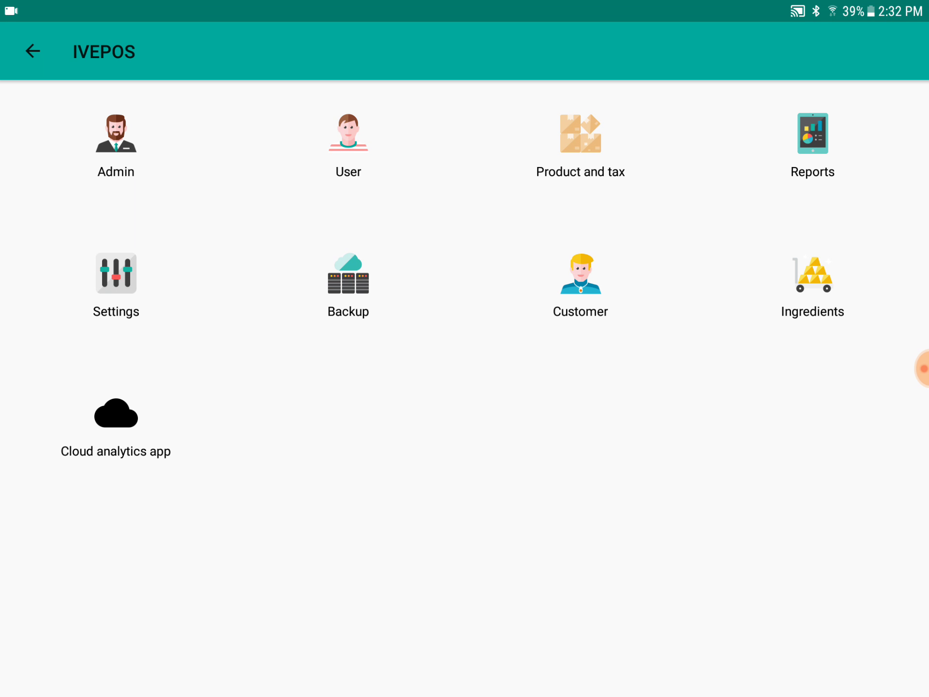
Go to Product and tax from settings so the product item list appears
left_click(580, 142)
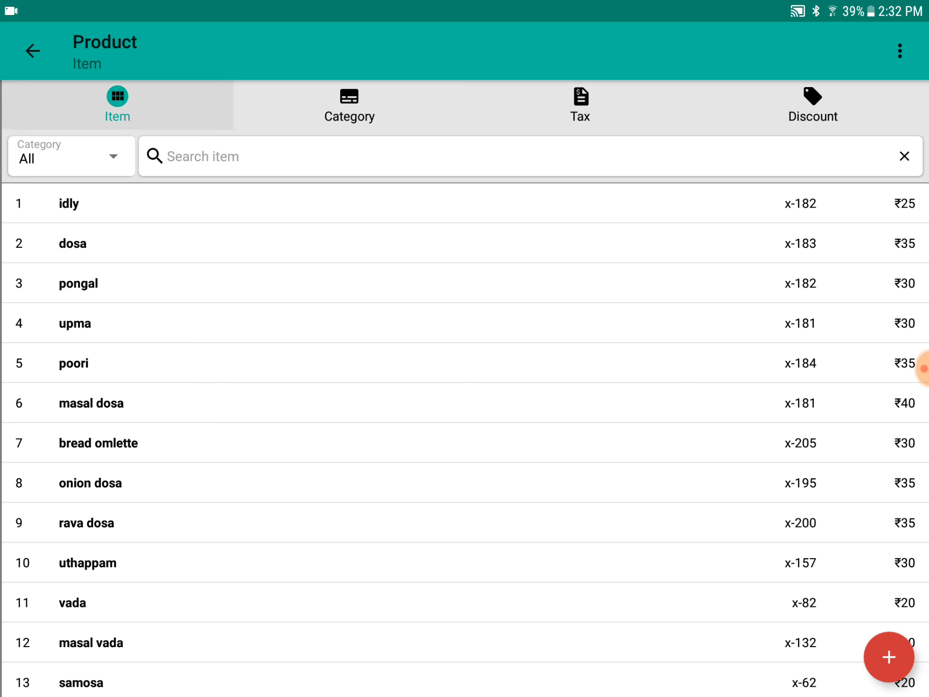
left_click(348, 106)
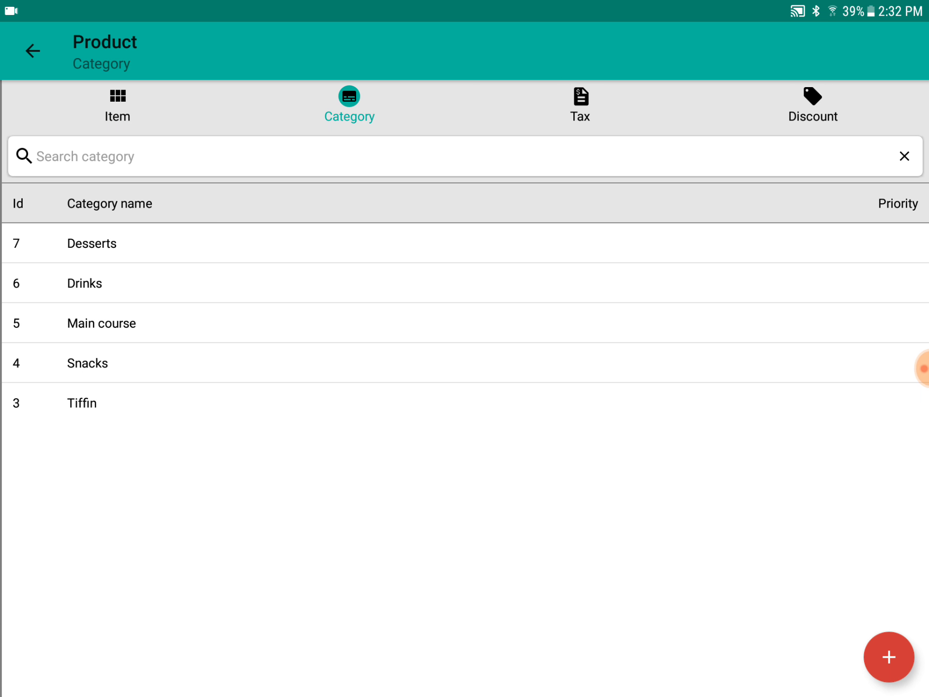
left_click(117, 105)
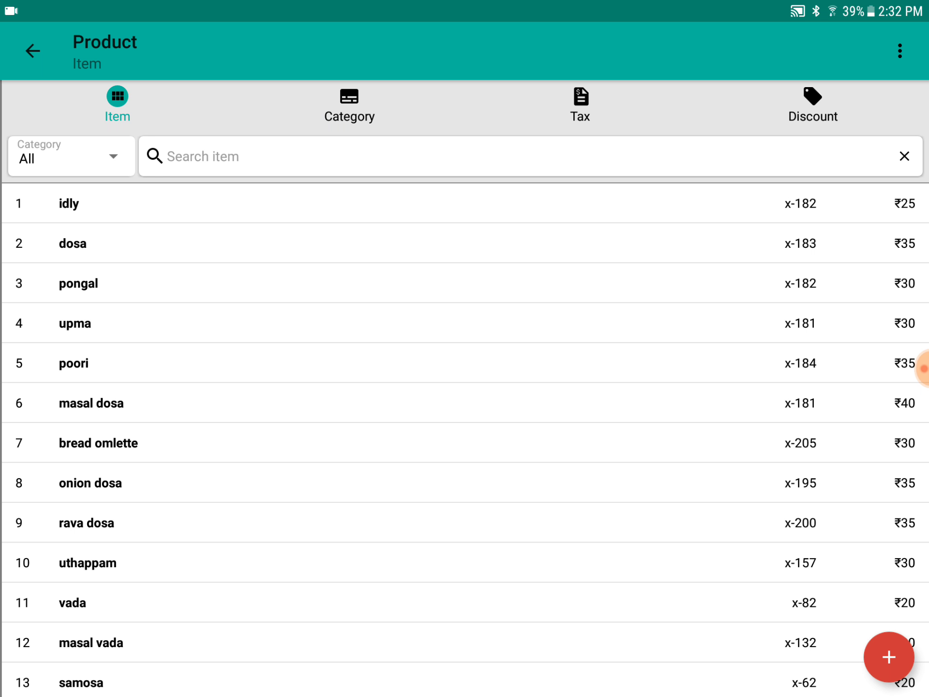
left_click(70, 156)
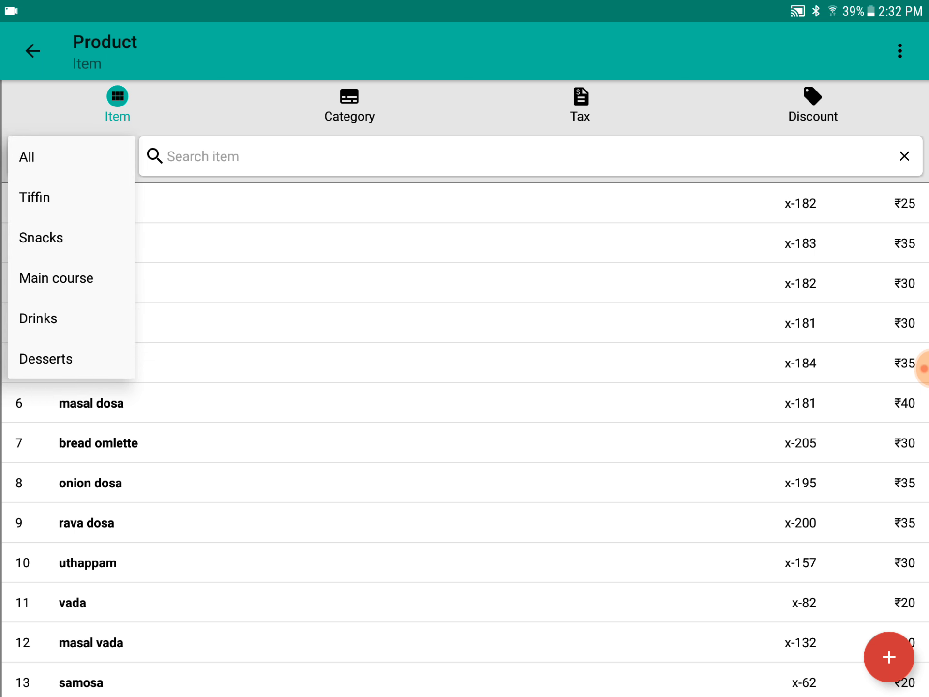
left_click(26, 157)
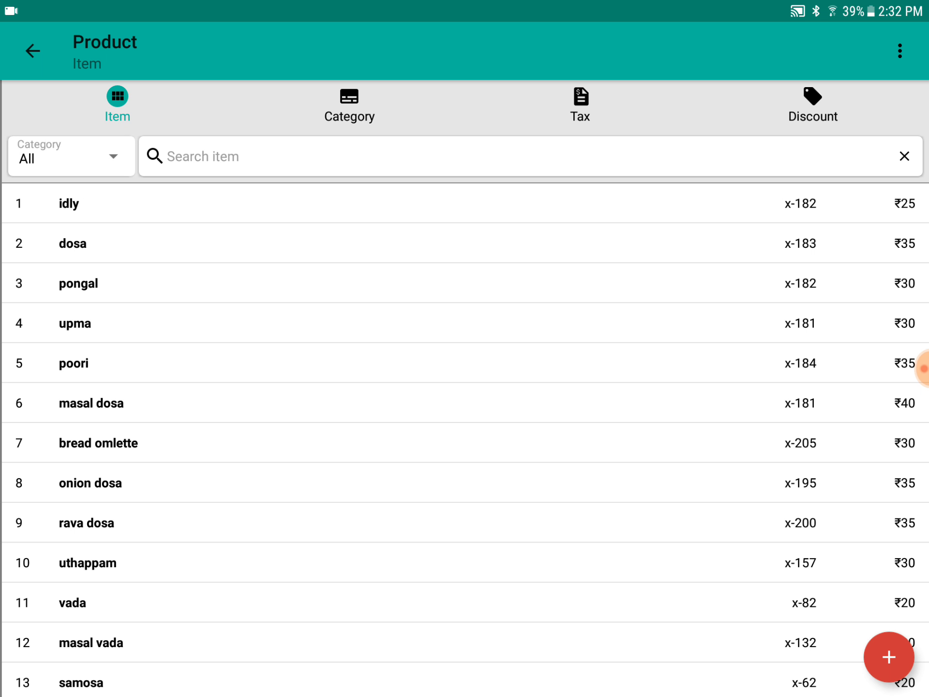
type("dos")
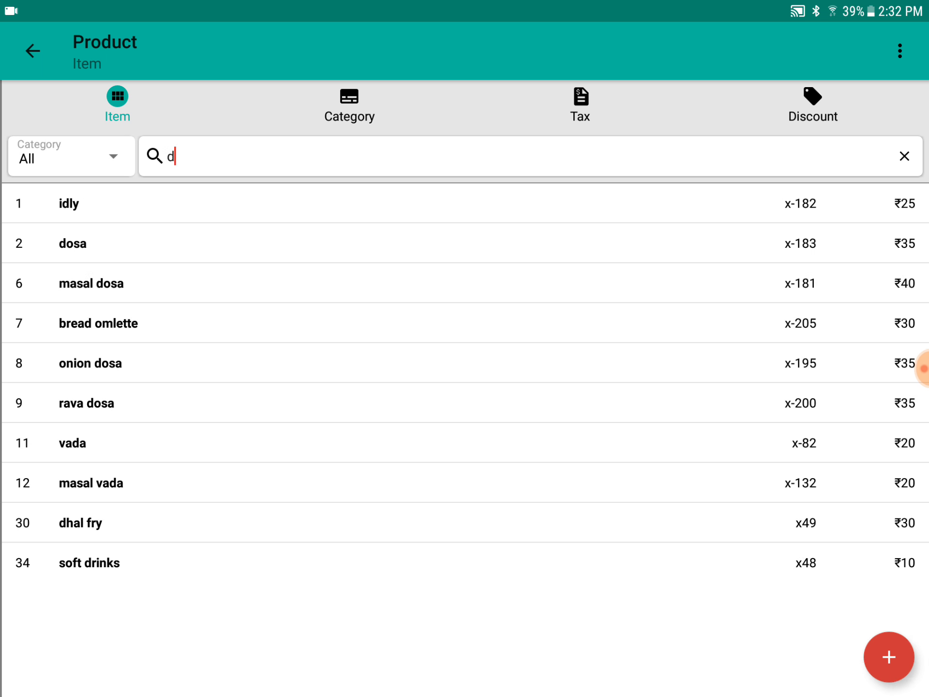
left_click(904, 156)
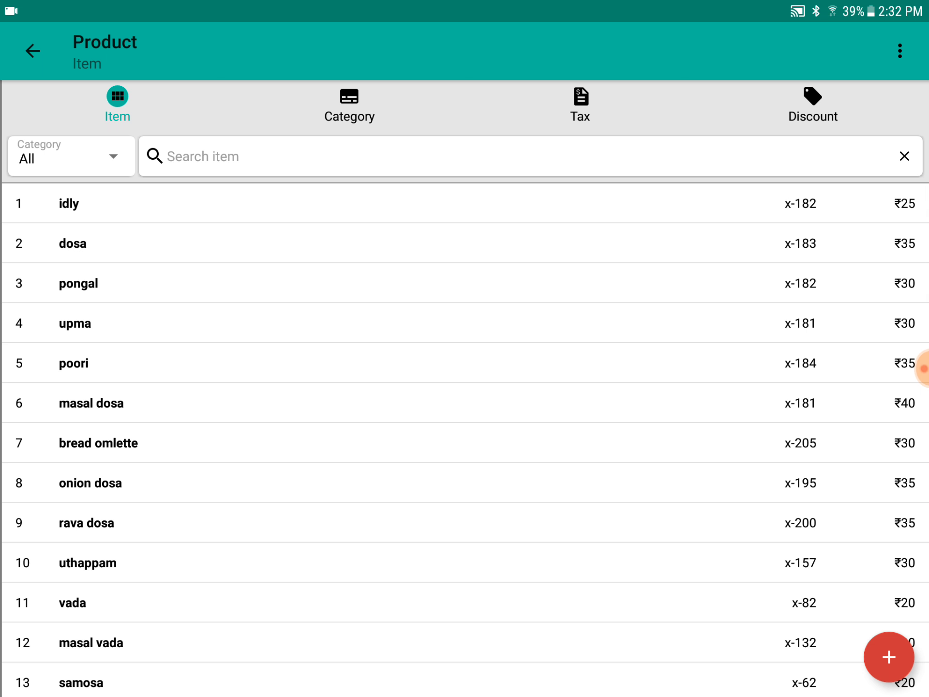
left_click(900, 51)
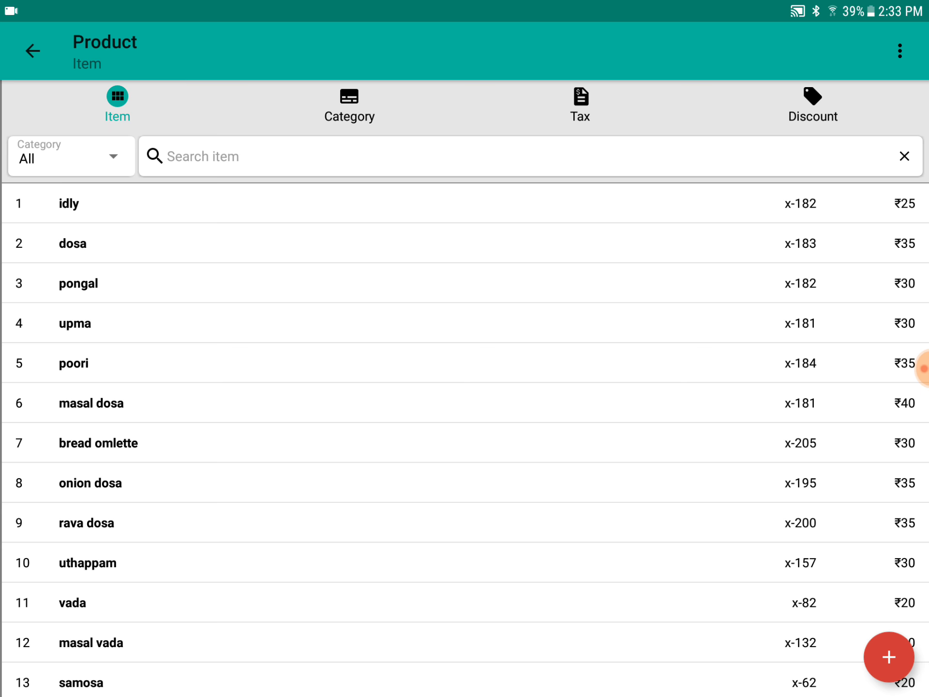
left_click(899, 52)
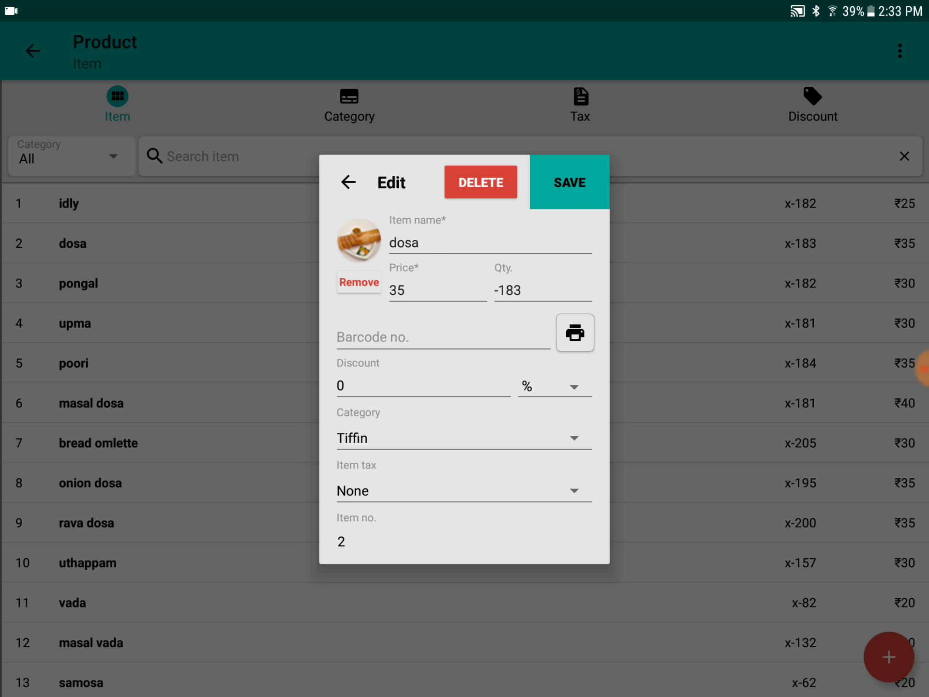
left_click(423, 385)
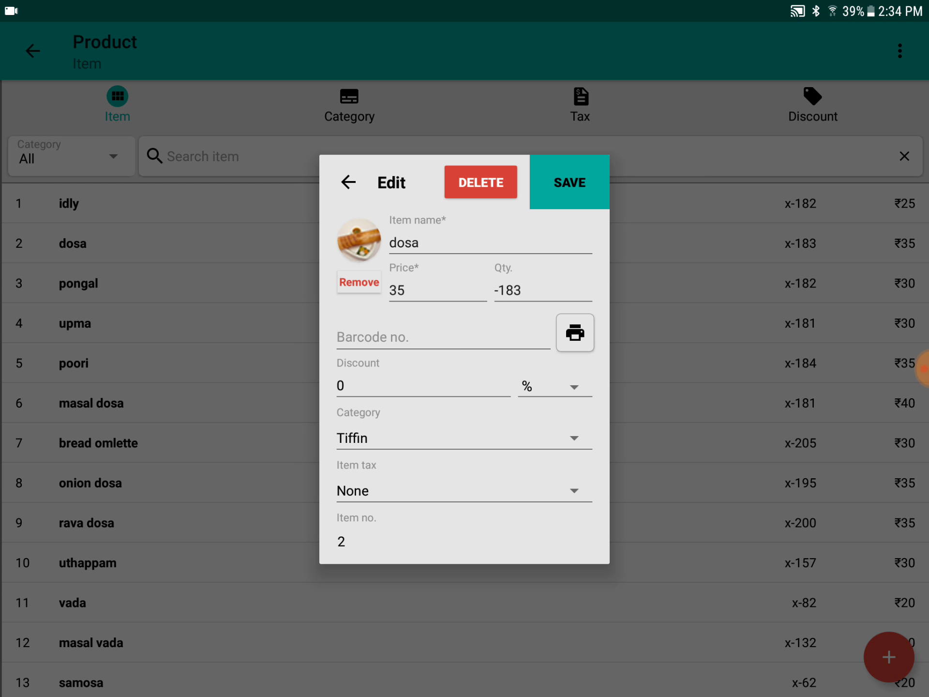
left_click(348, 182)
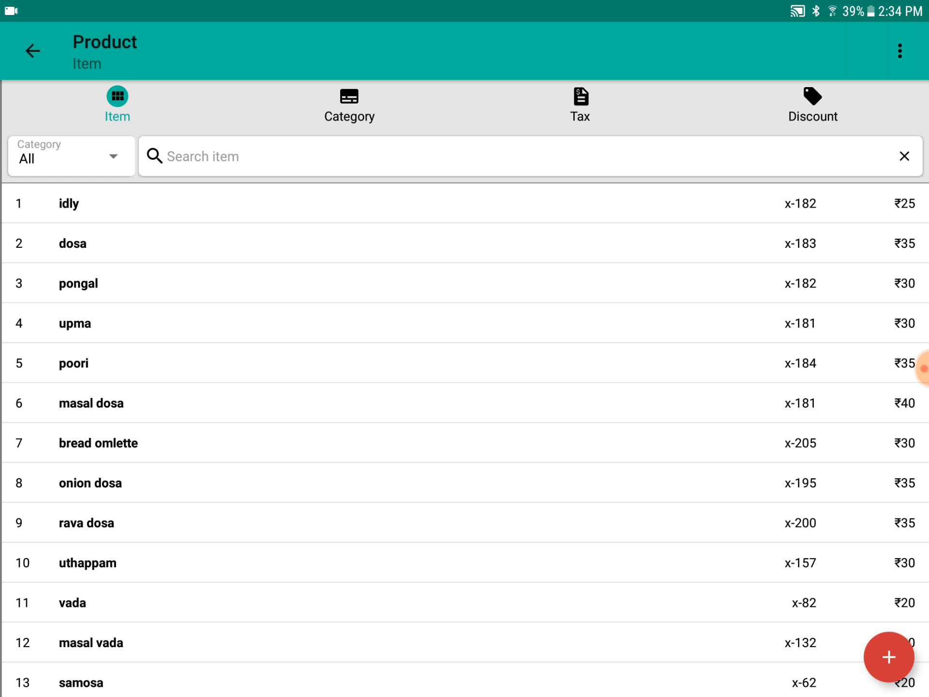
Start a new item named 'item' with price 45 and quantity 67
left_click(888, 657)
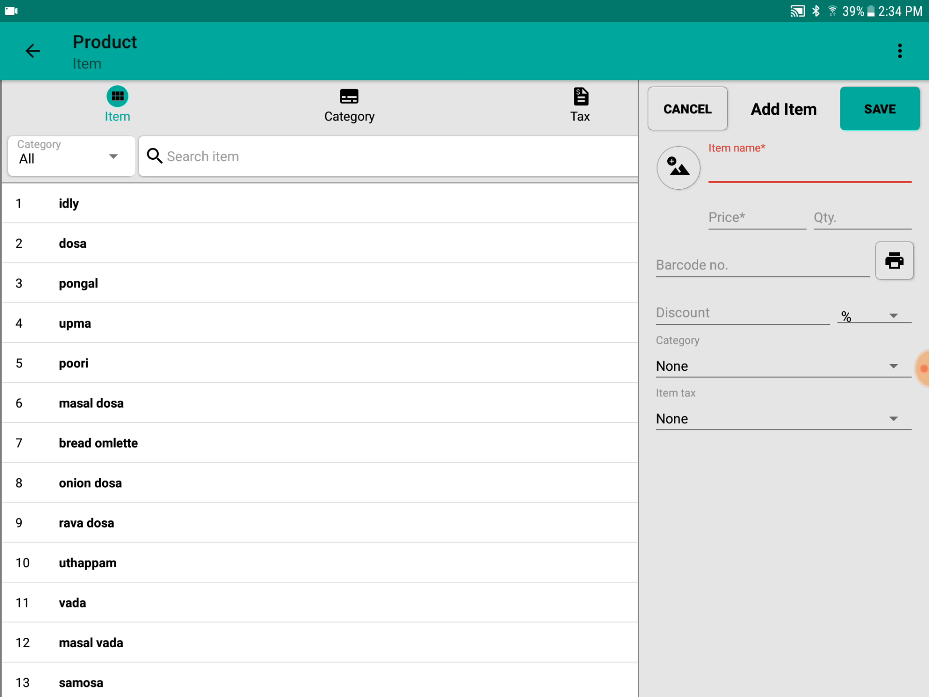
type("vbk")
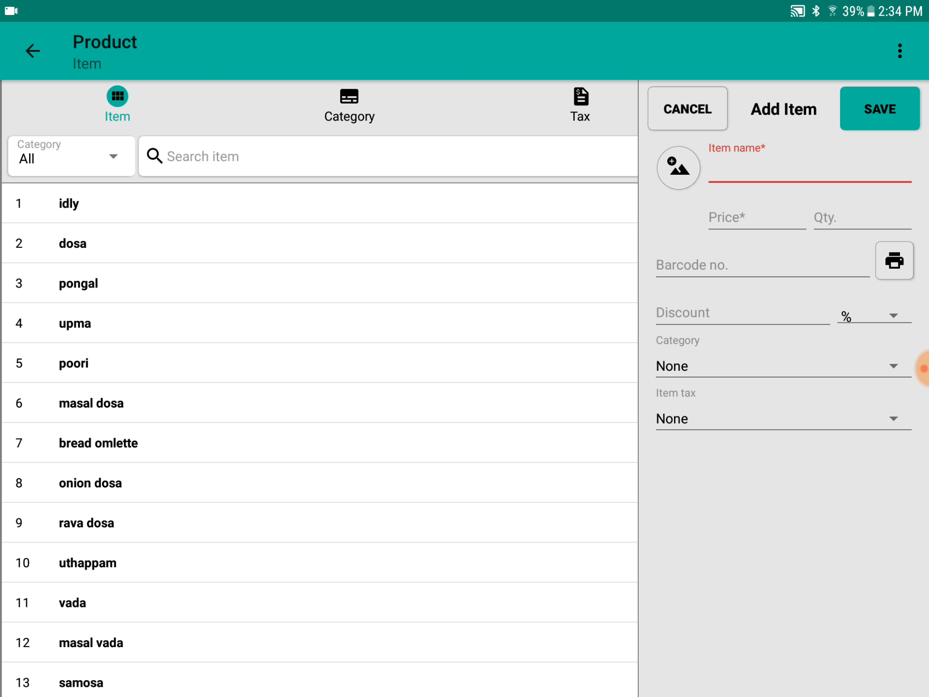
type("i")
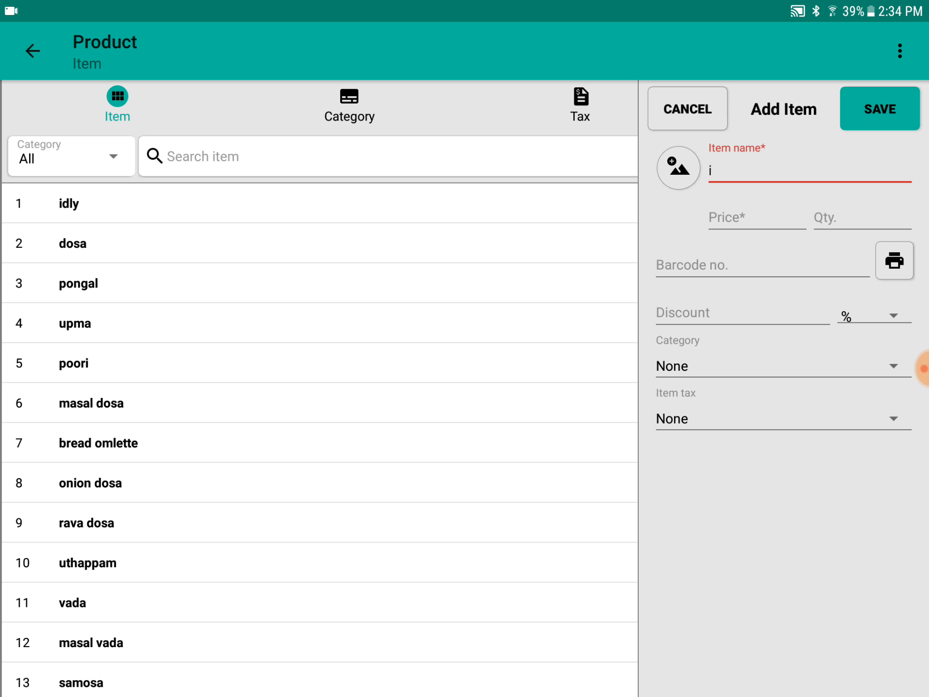
type("te")
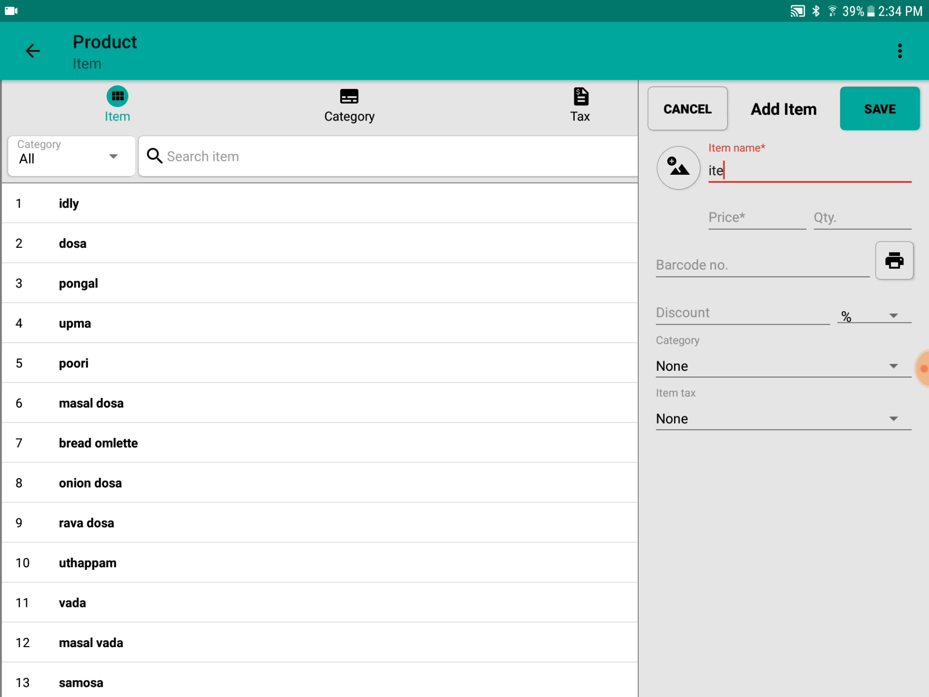
type("45")
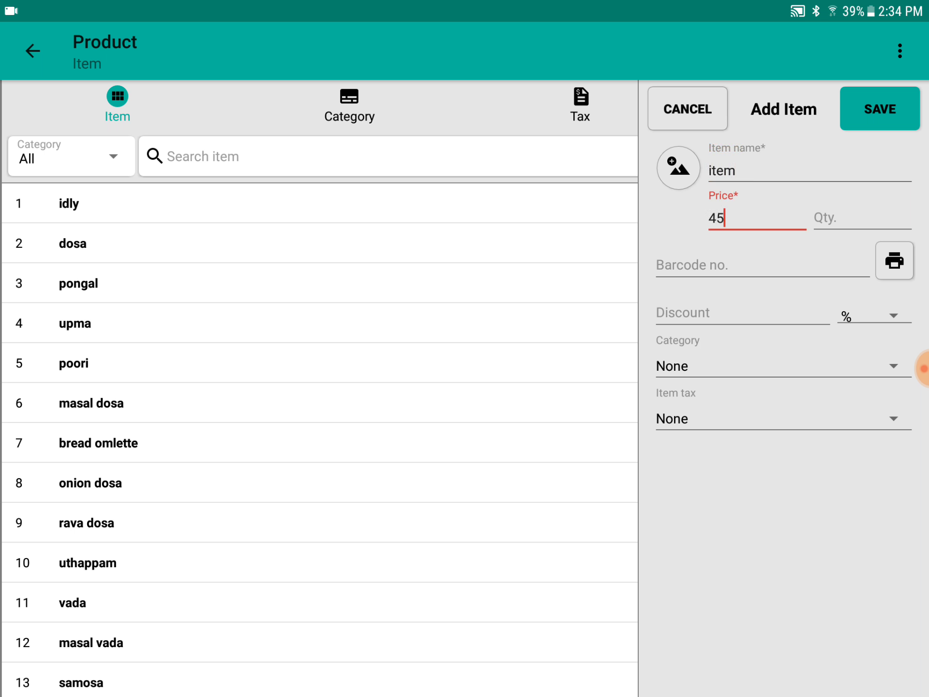
left_click(863, 218)
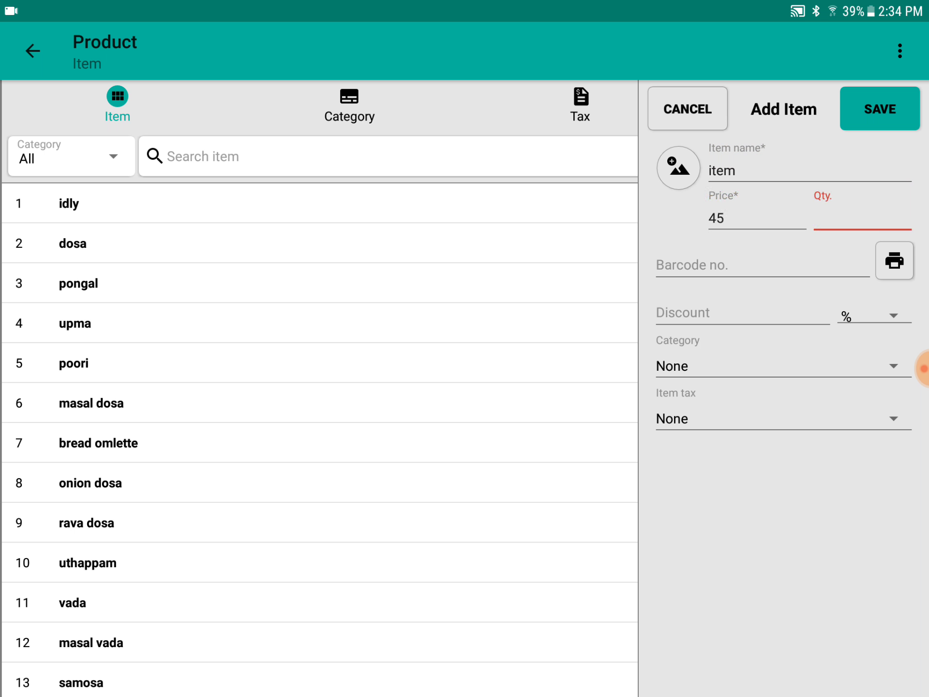
type("67")
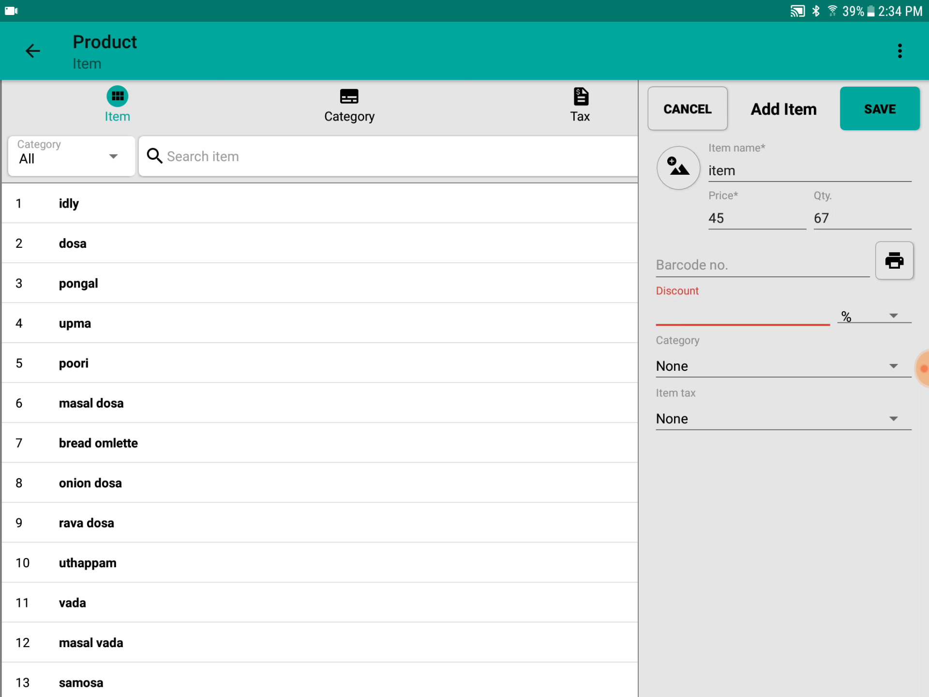
Look at the Category picker for the new item and return to the item list
left_click(781, 366)
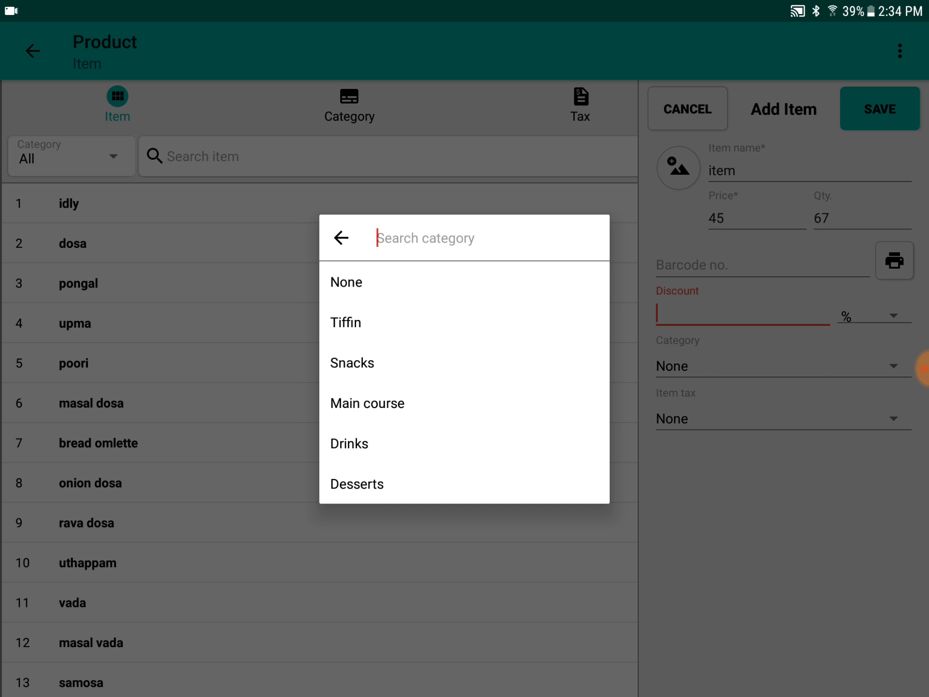
left_click(341, 239)
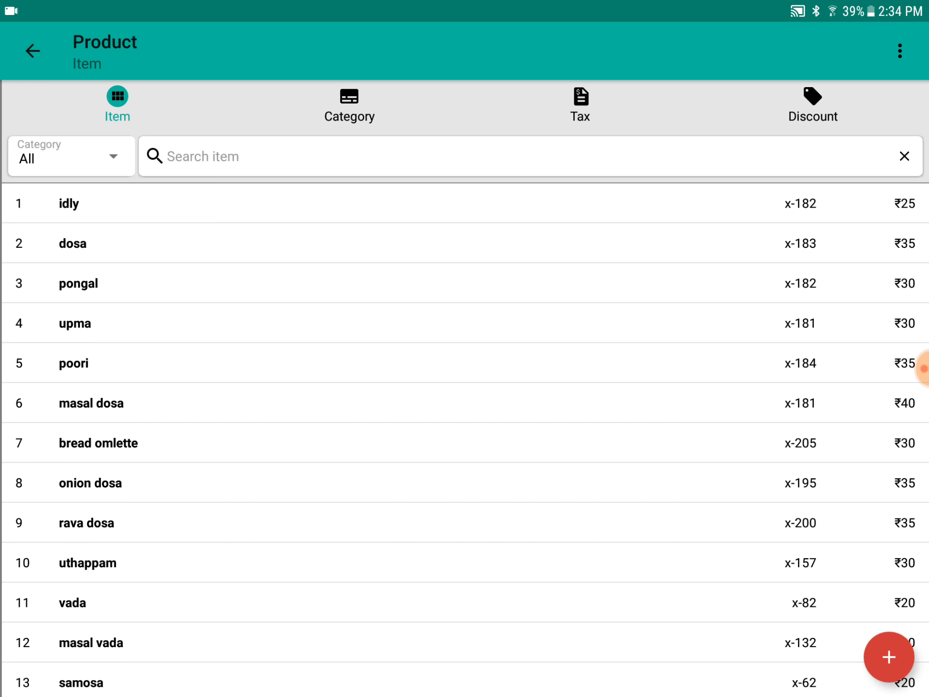
Review the categories Desserts, Drinks, Main course, Snacks and Tiffin, then return to items
left_click(348, 106)
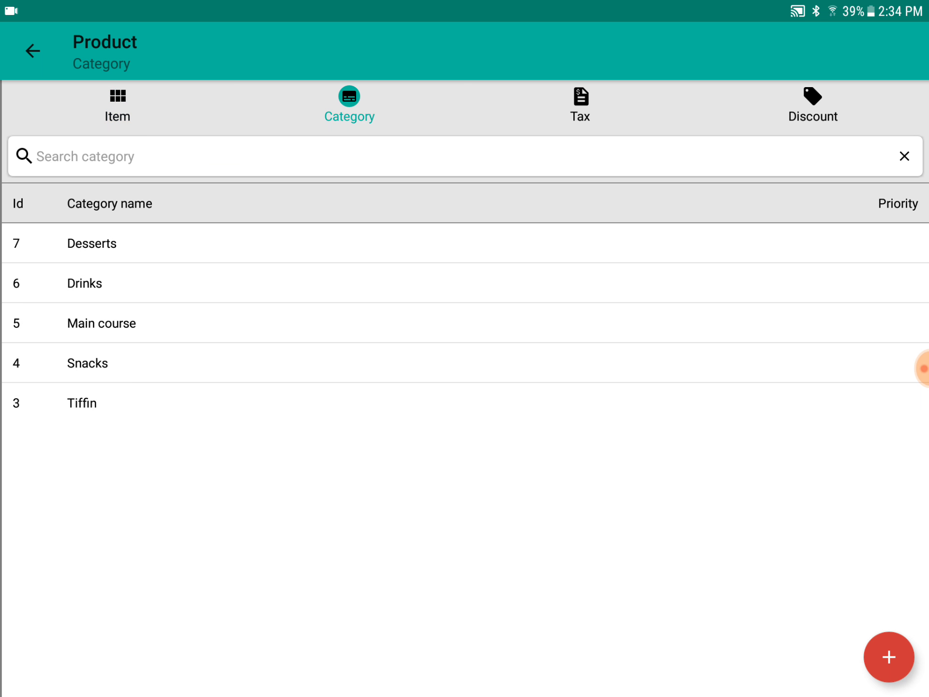
left_click(889, 657)
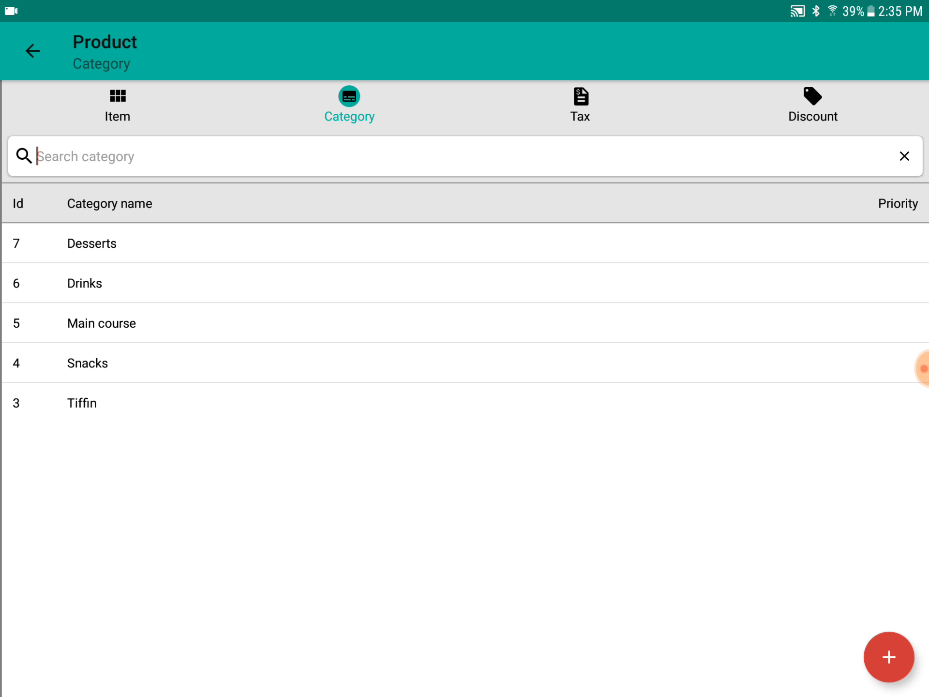
left_click(117, 106)
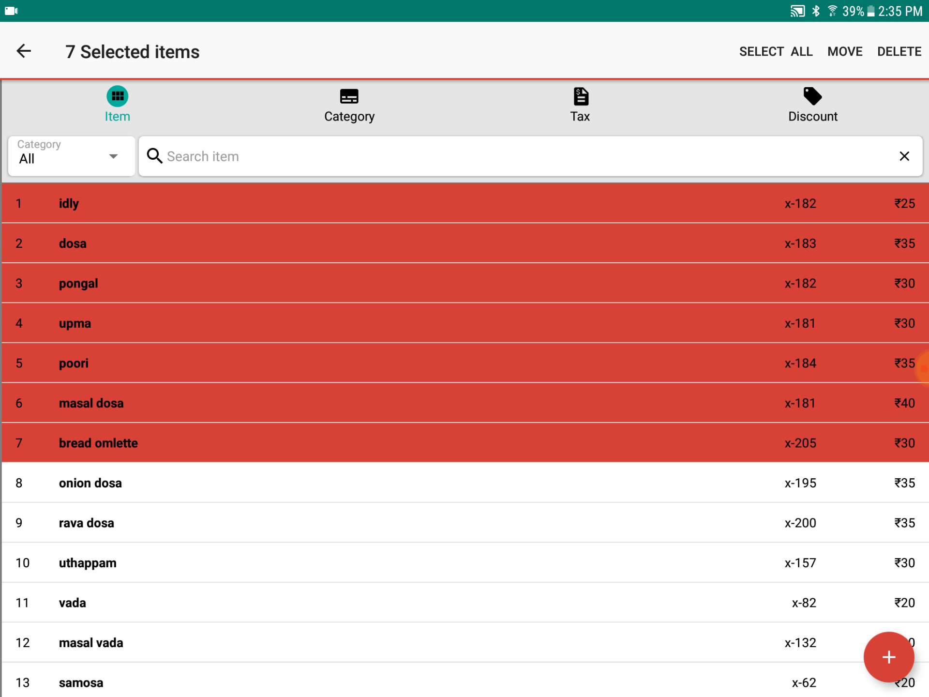
Move the selected breakfast items to Snacks at the prompt, then show the categories list
left_click(844, 51)
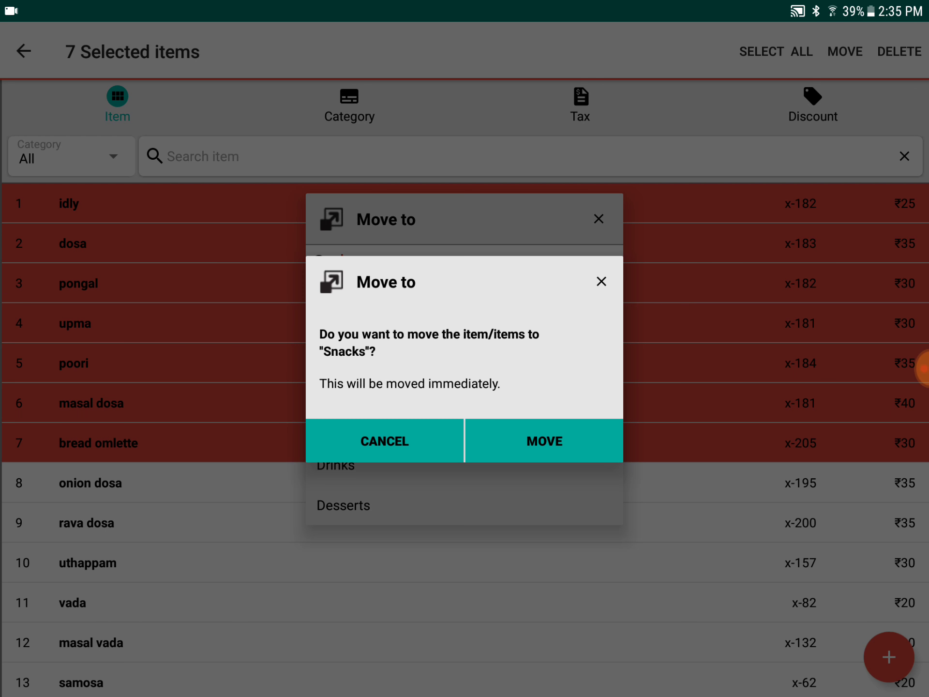
left_click(542, 441)
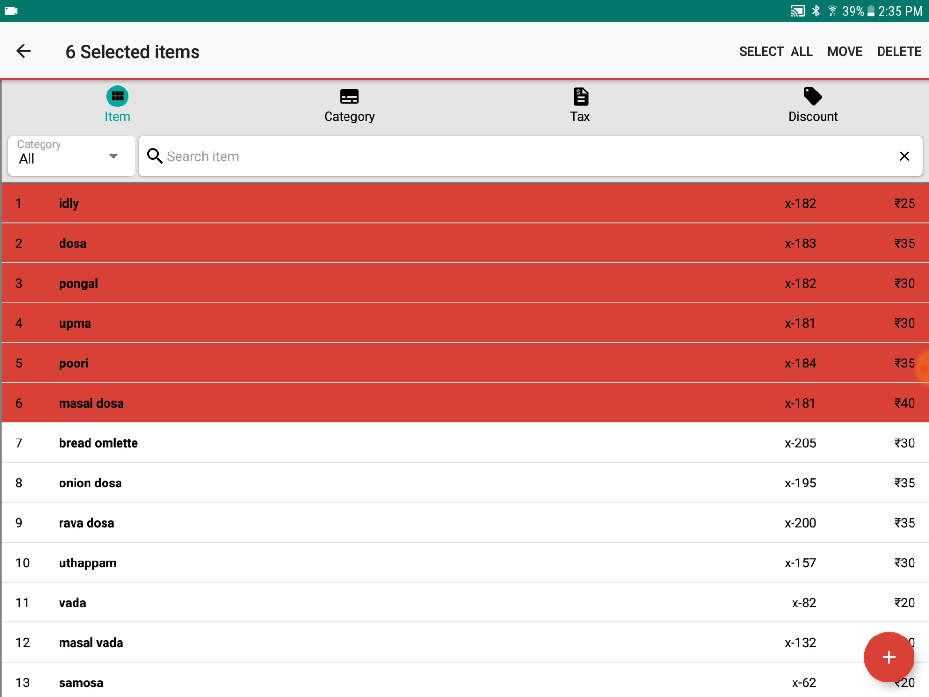
left_click(350, 106)
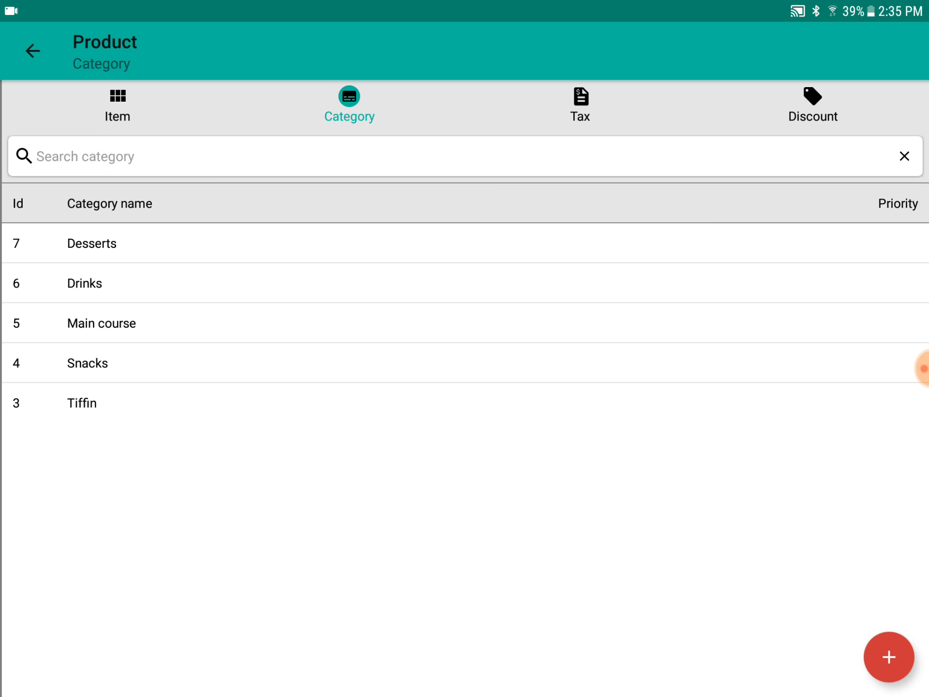